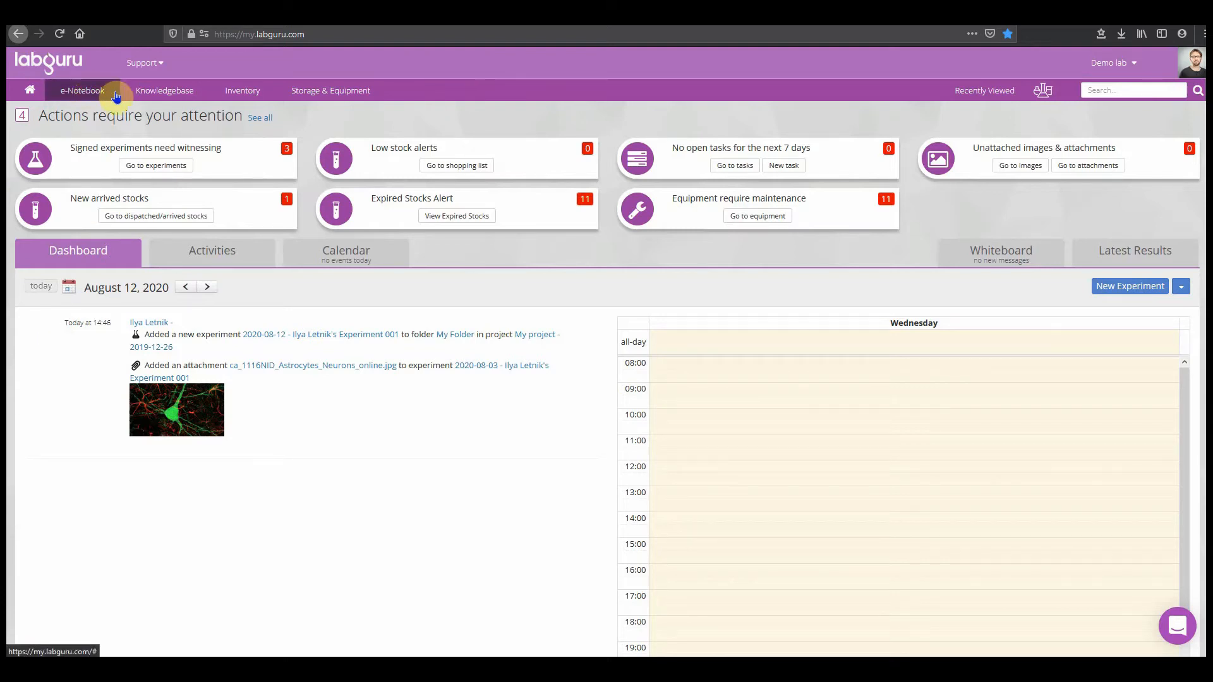
# Go to the Projects list from the e-Notebook menu.
pyautogui.click(81, 91)
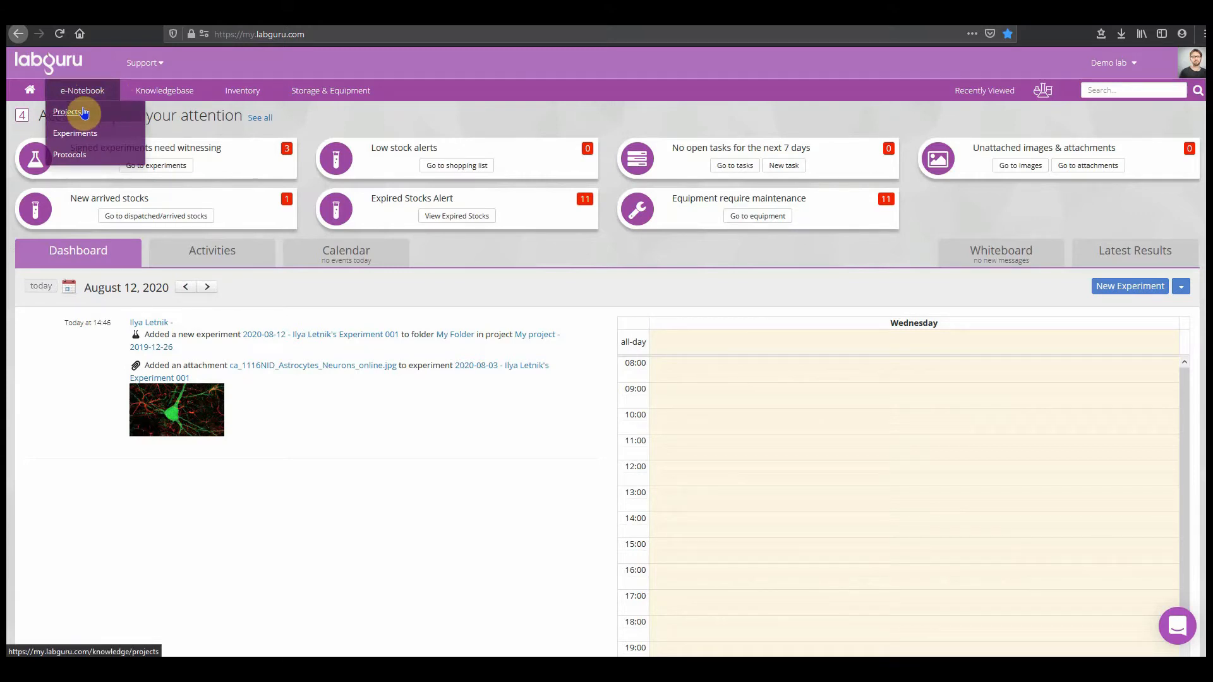
pyautogui.click(70, 111)
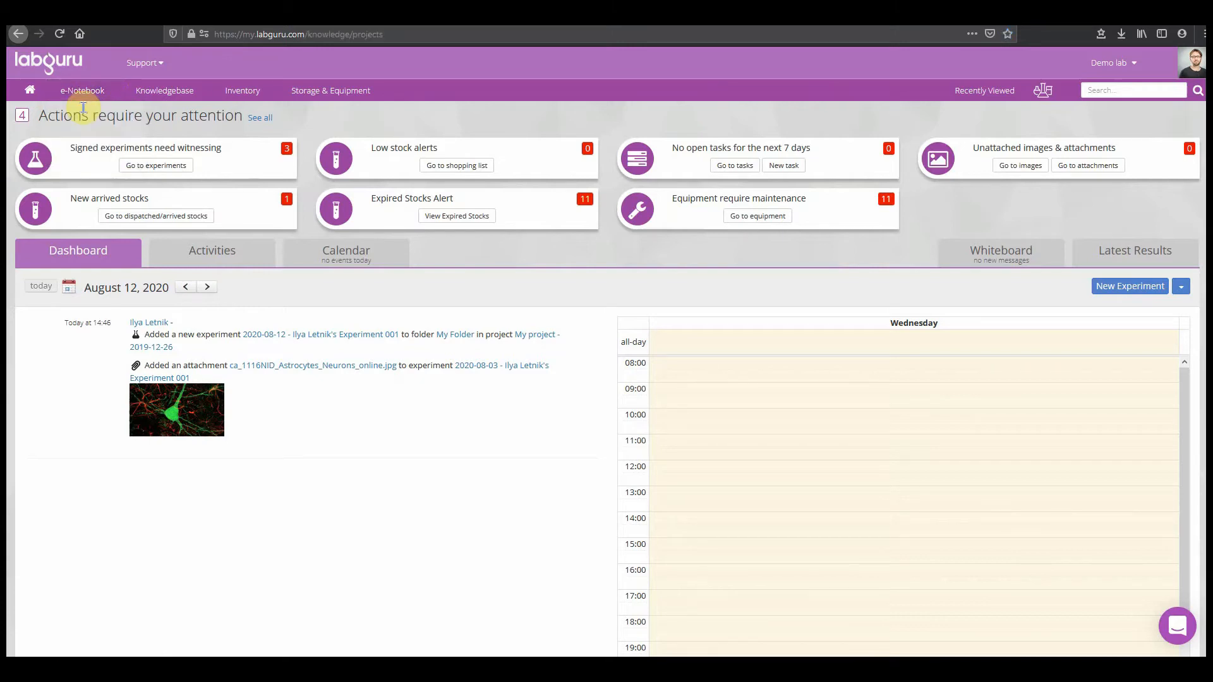
# Open the BCL11B cell cycle control demo project and expand its thymocyte clonal proliferation folder.
pyautogui.click(82, 91)
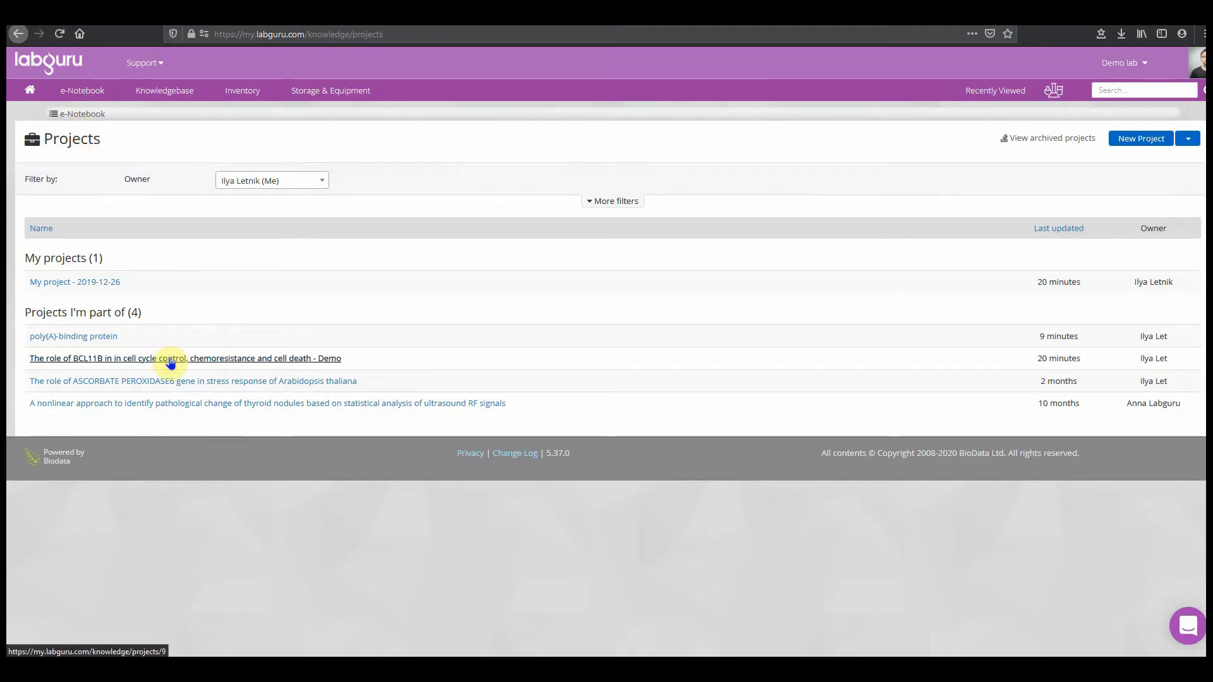
pyautogui.click(185, 357)
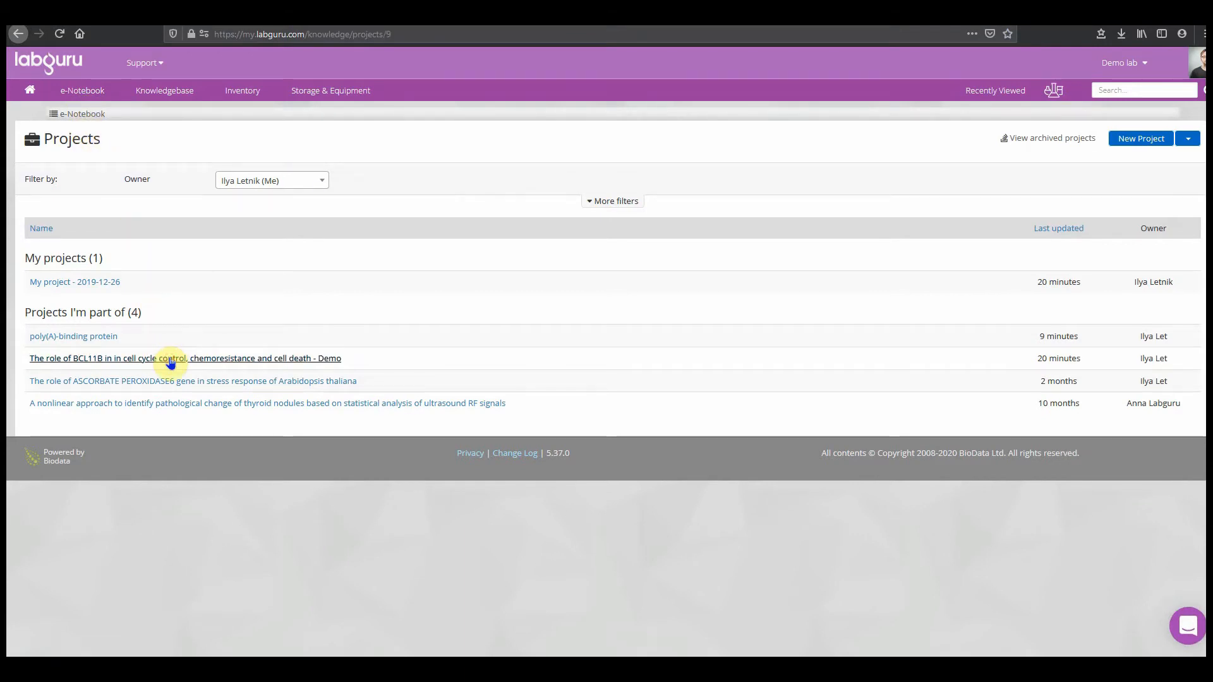
pyautogui.click(184, 357)
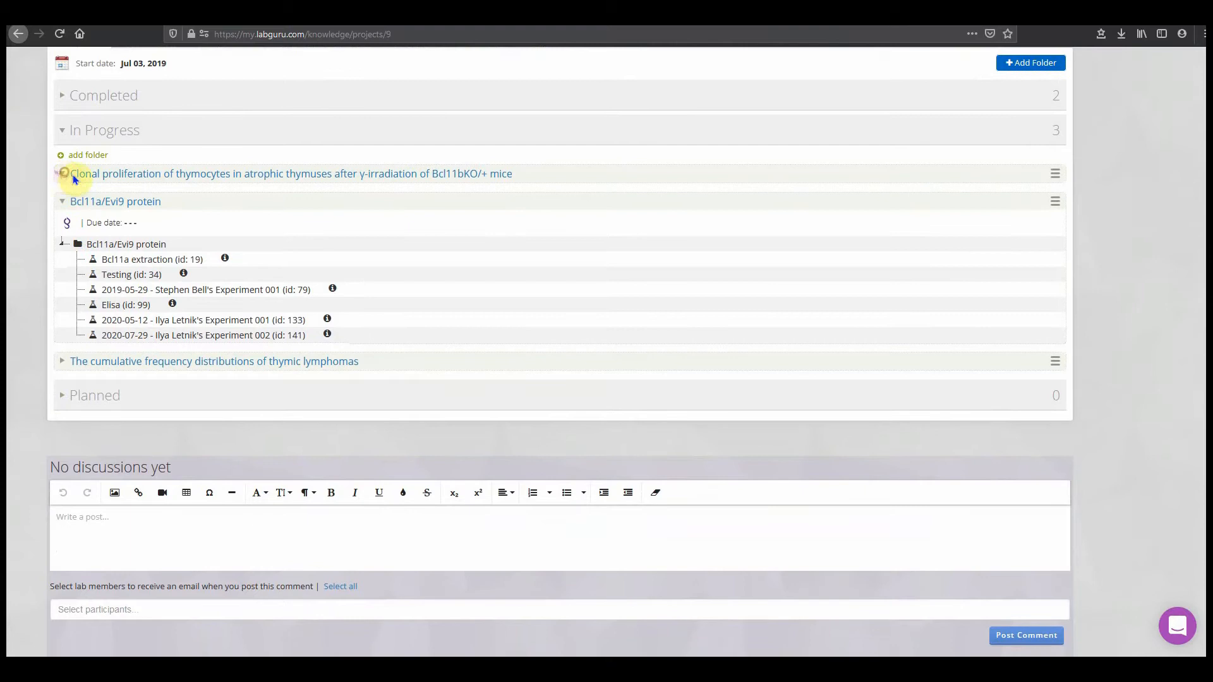
pyautogui.click(62, 174)
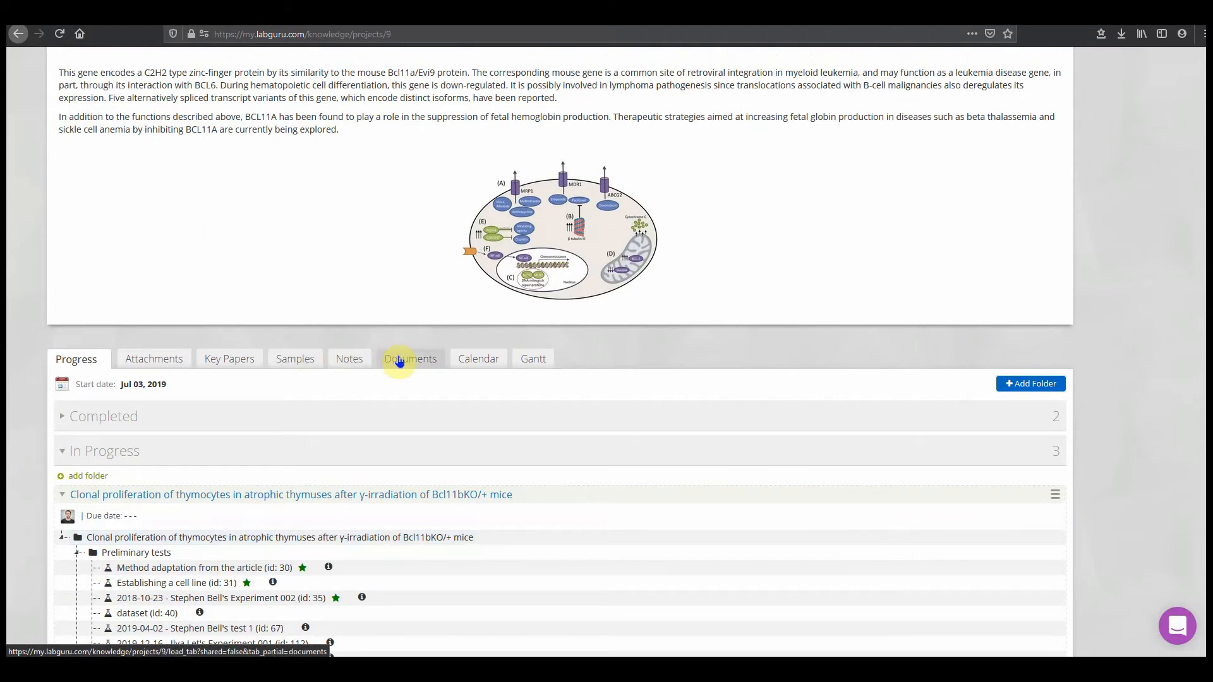
pyautogui.moveTo(572, 362)
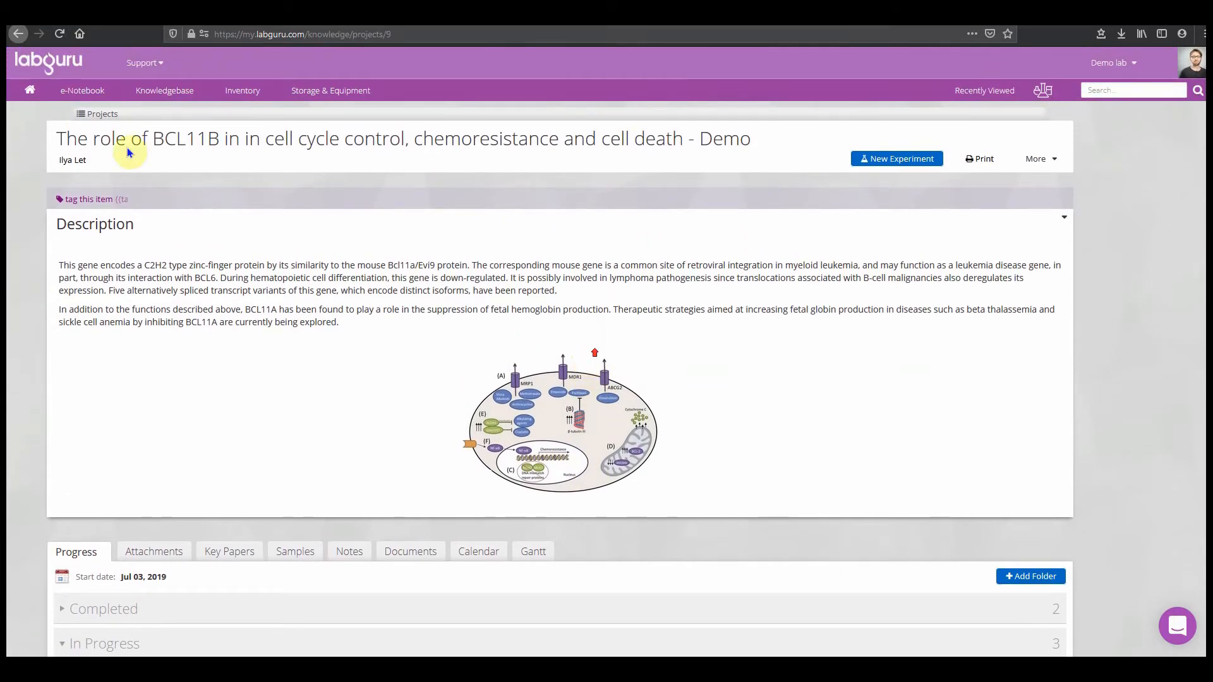
# Go to the Protocols list from the e-Notebook menu.
pyautogui.click(82, 91)
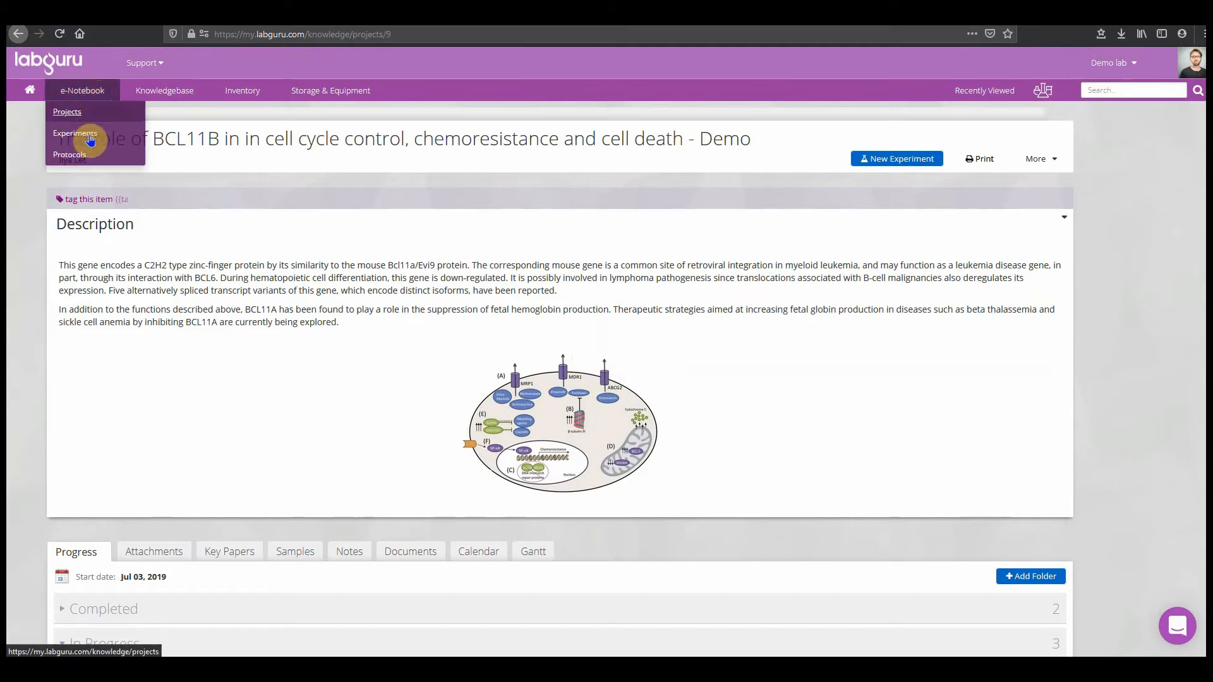
pyautogui.click(70, 154)
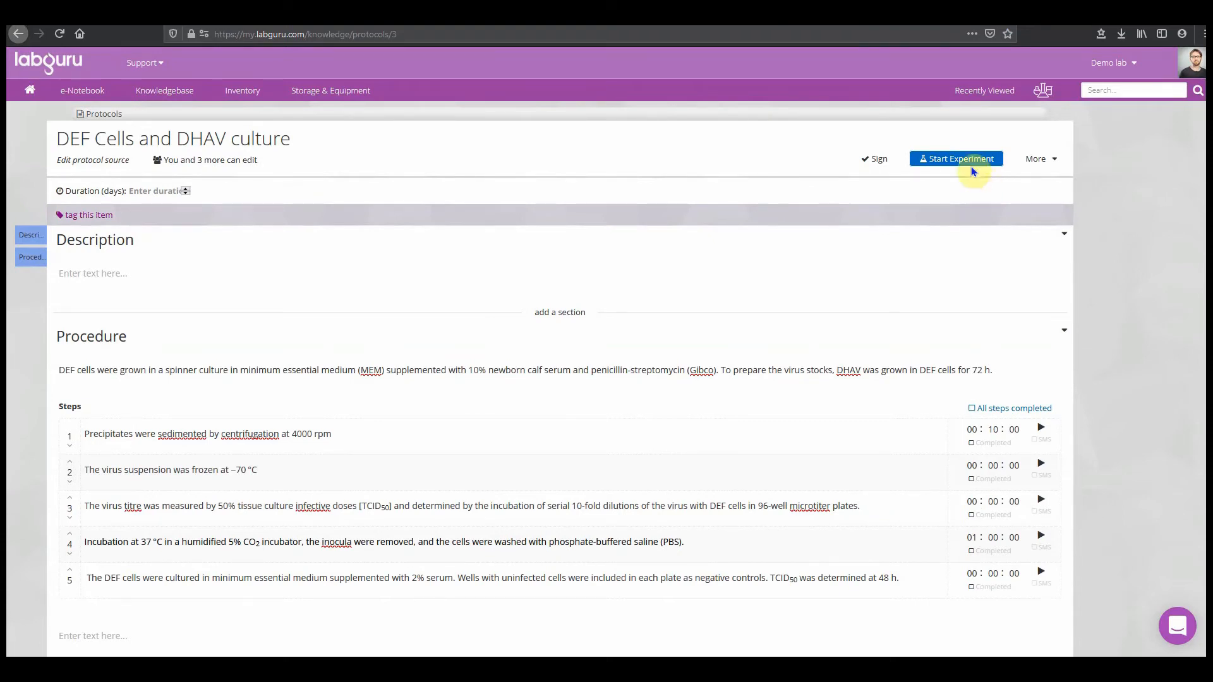
# Start an experiment from this protocol, filed under the BCL11B project, keeping the default folder and name.
pyautogui.click(954, 159)
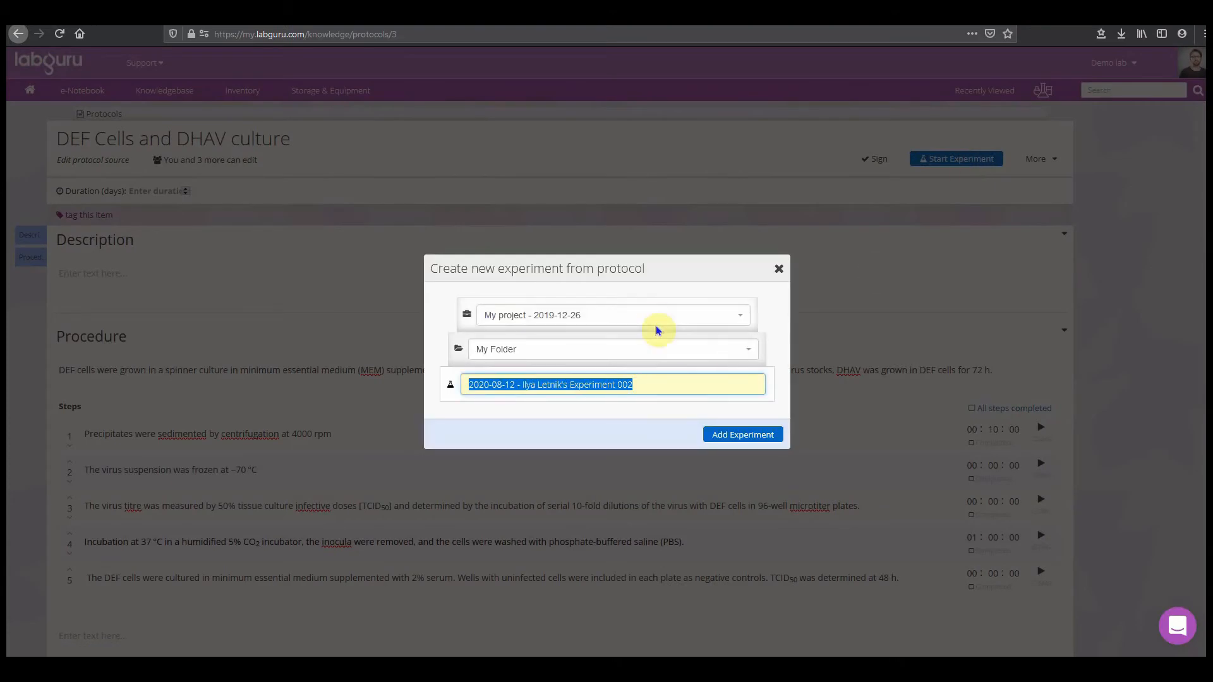
pyautogui.click(610, 314)
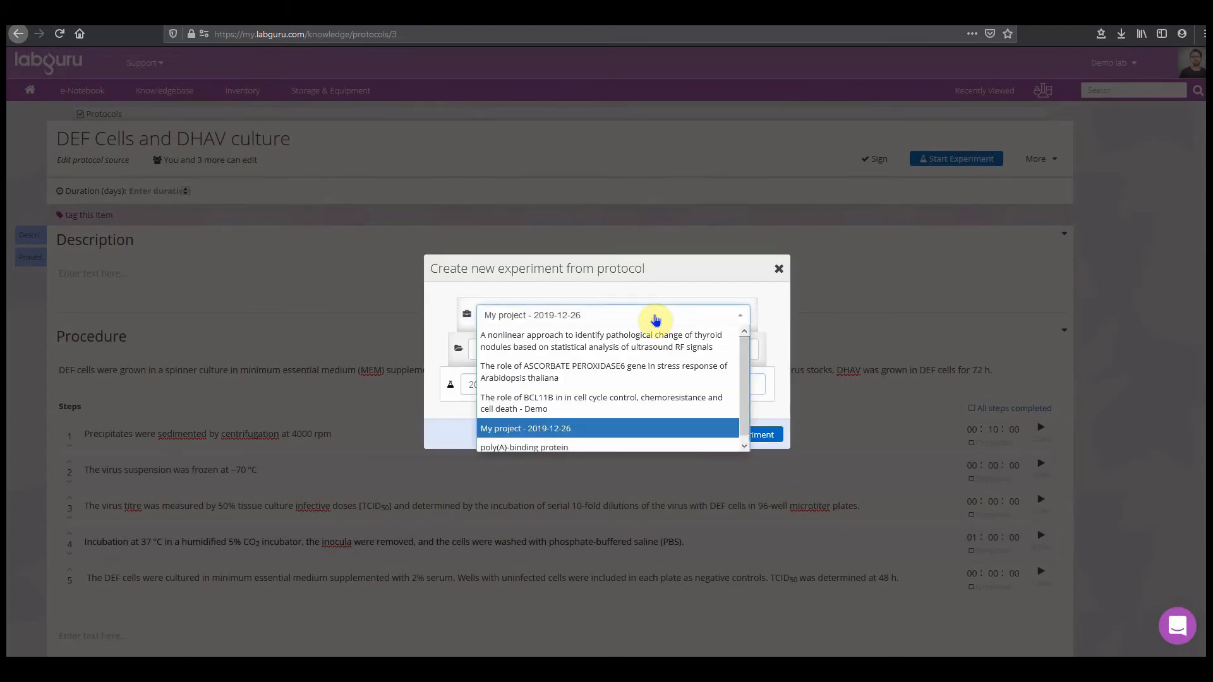
pyautogui.click(602, 403)
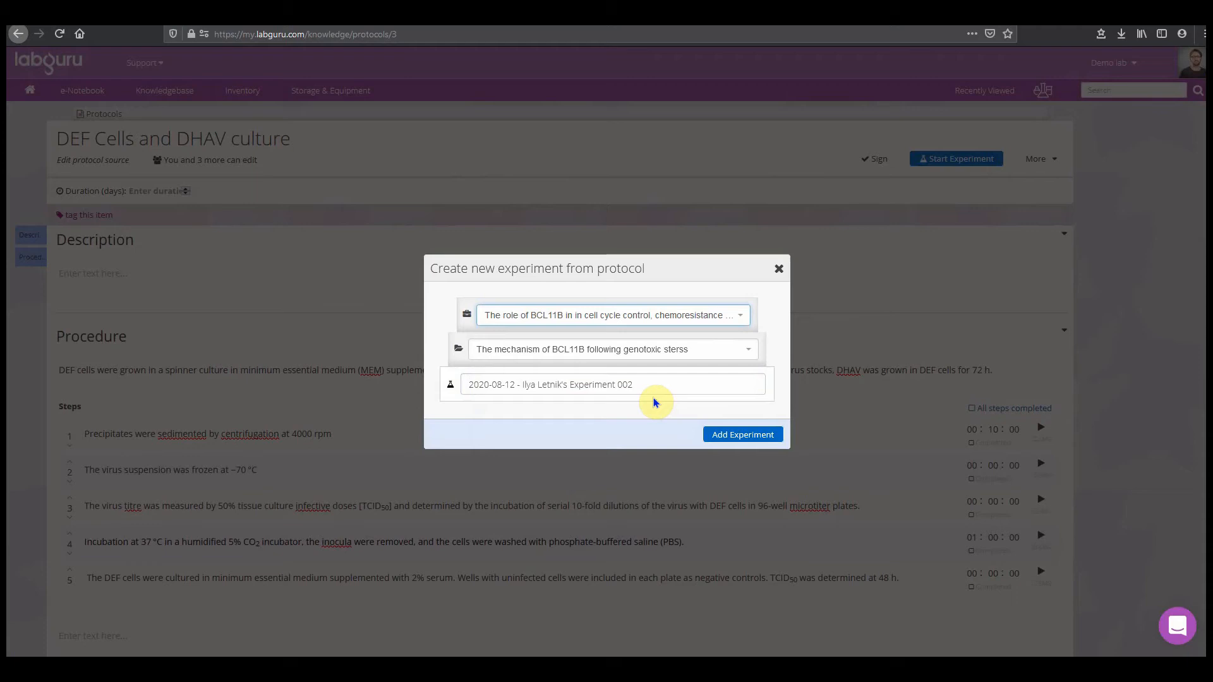
pyautogui.click(740, 433)
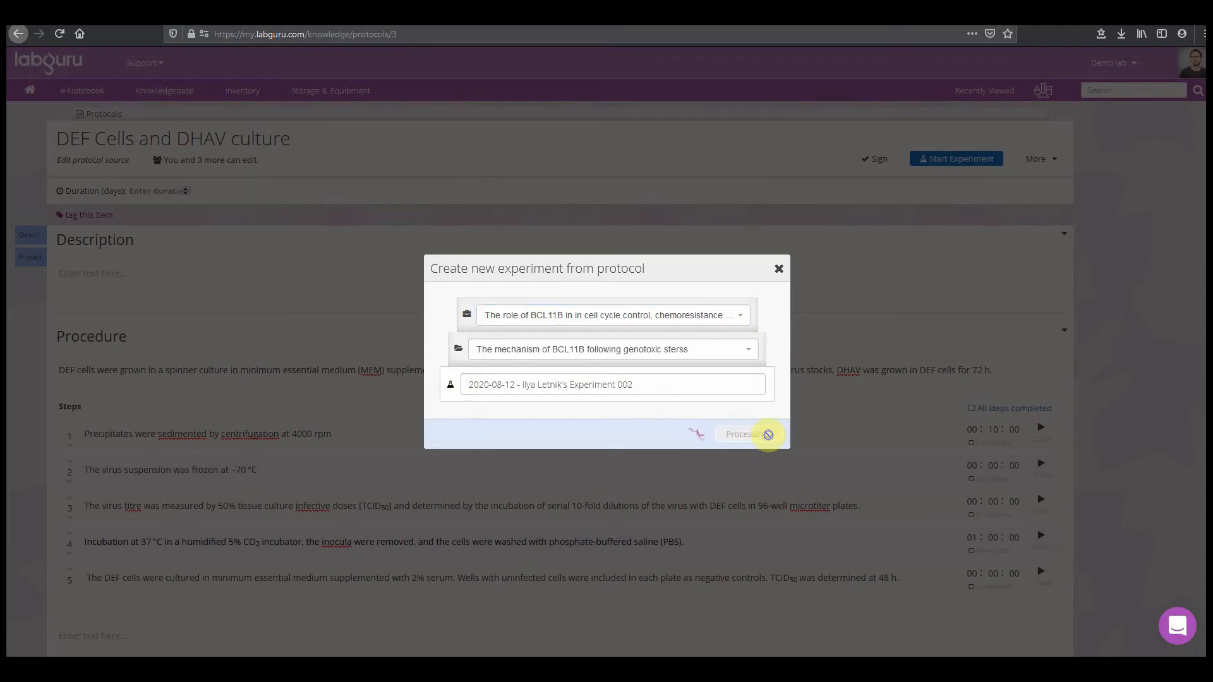
pyautogui.click(748, 433)
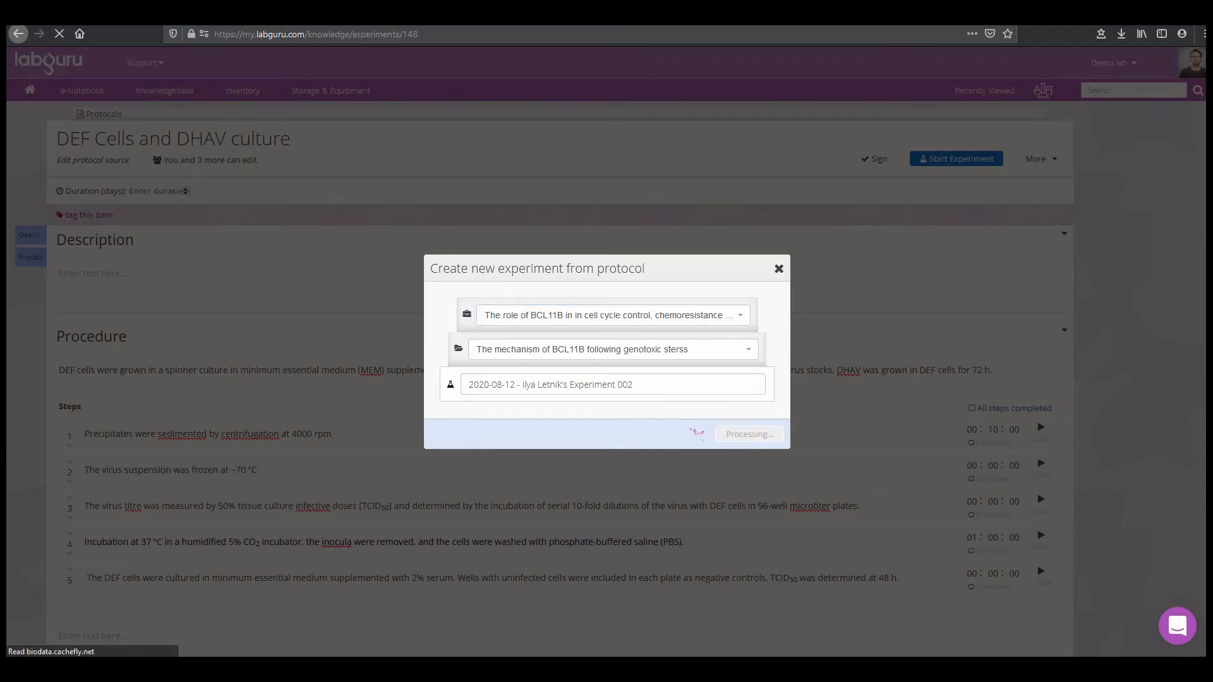
pyautogui.click(746, 433)
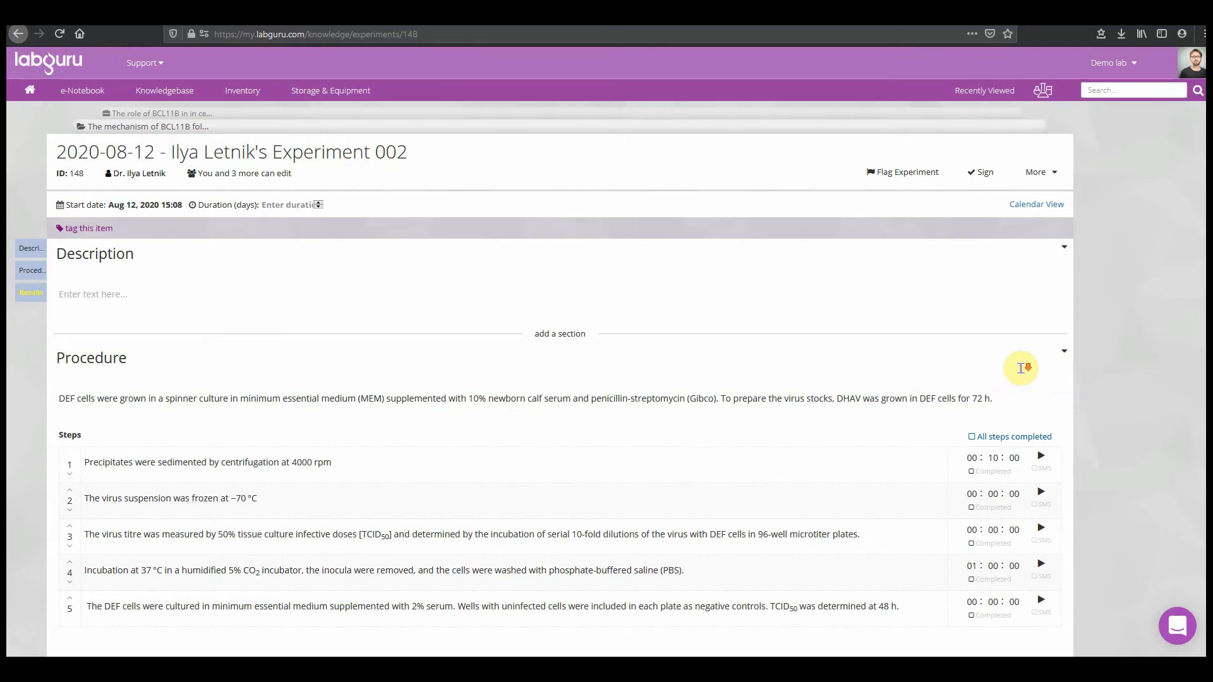
# Add a blank Custom section to the experiment and put a spreadsheet in it.
pyautogui.scroll(-3)
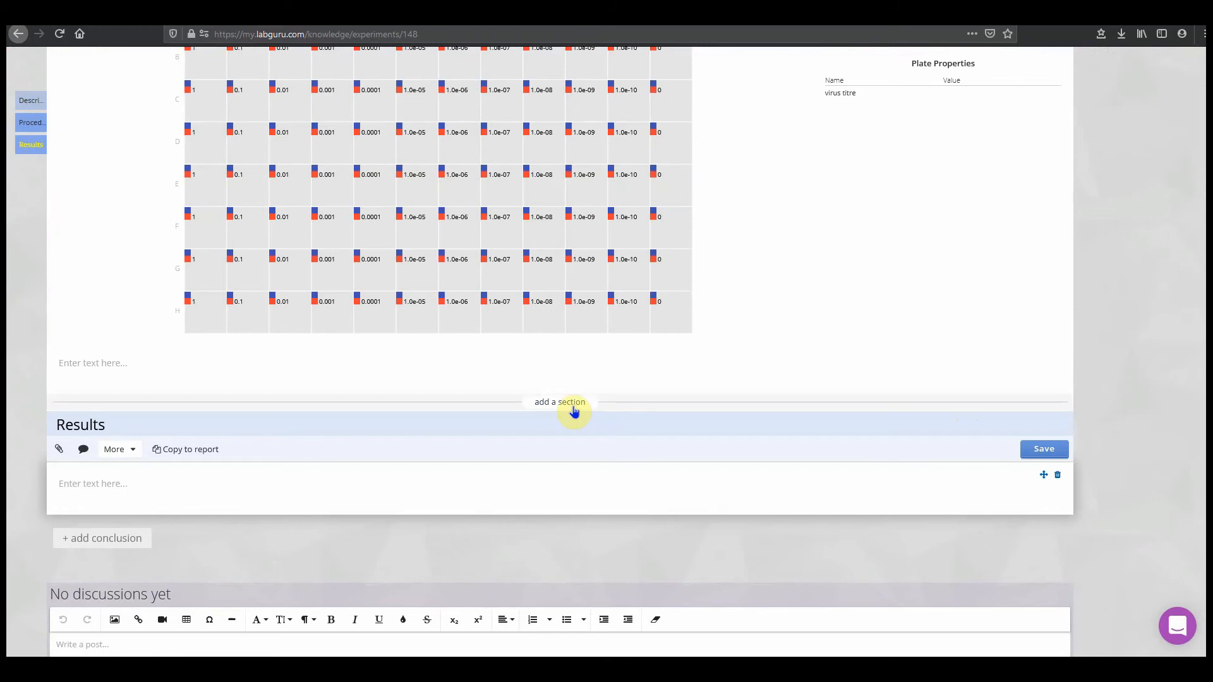
pyautogui.click(560, 401)
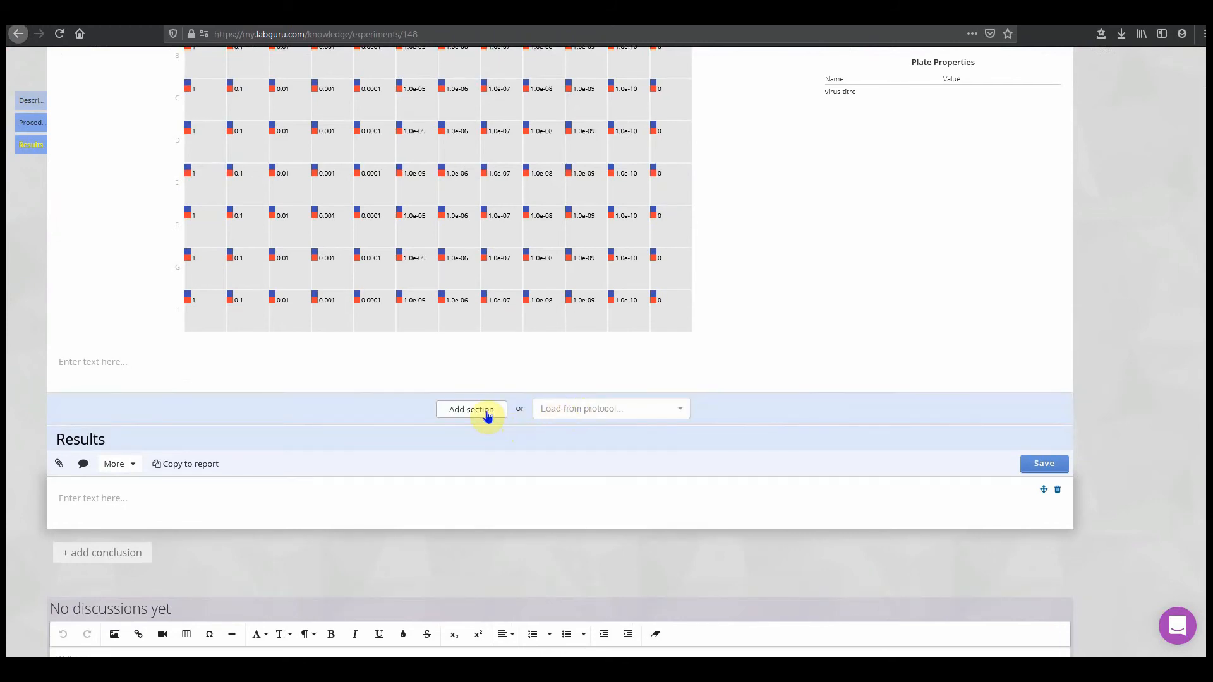
pyautogui.moveTo(629, 418)
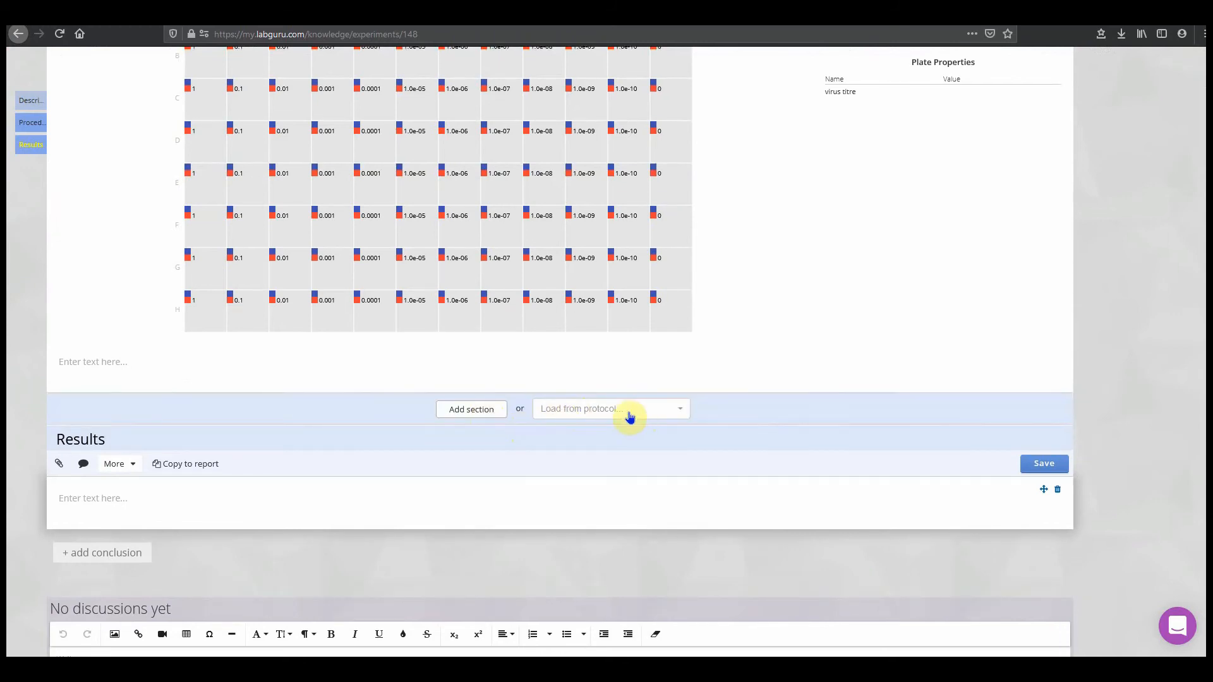
pyautogui.click(470, 408)
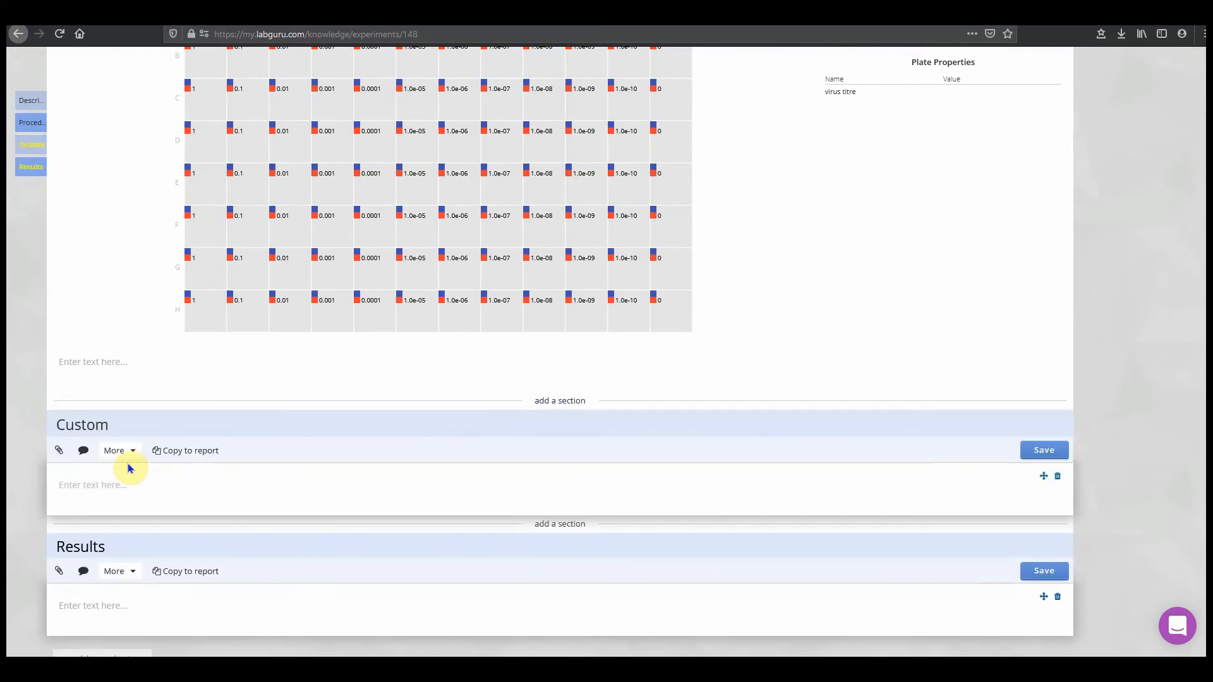
pyautogui.click(115, 450)
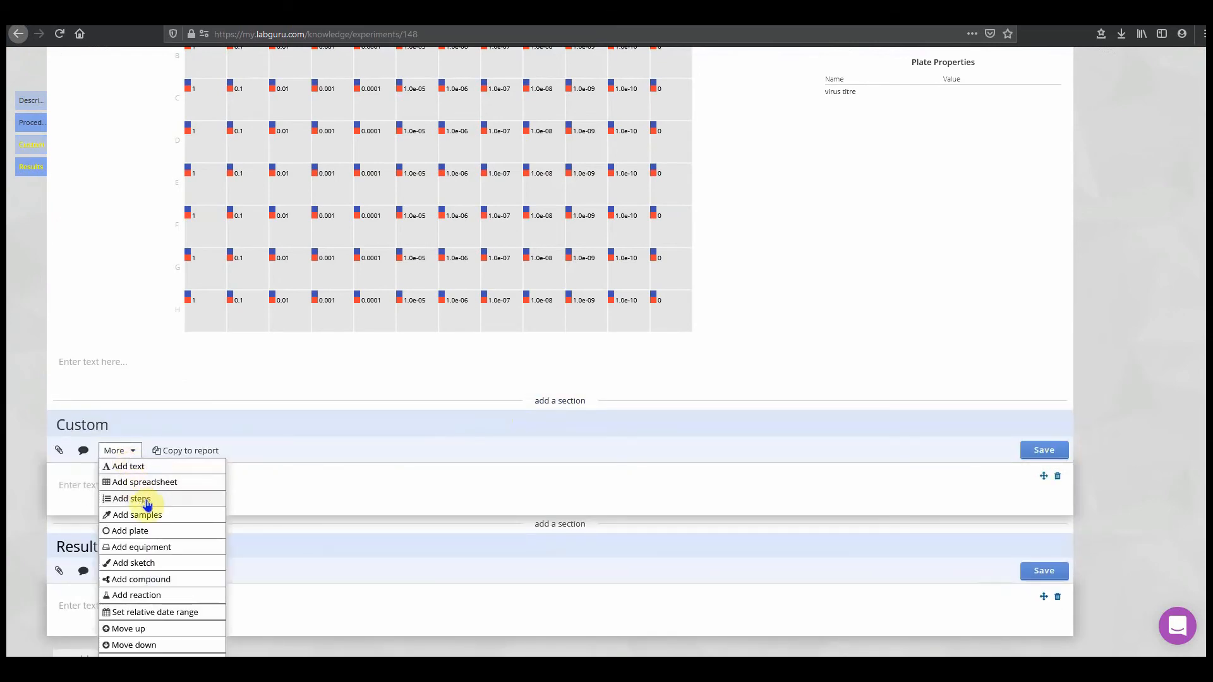
pyautogui.moveTo(195, 494)
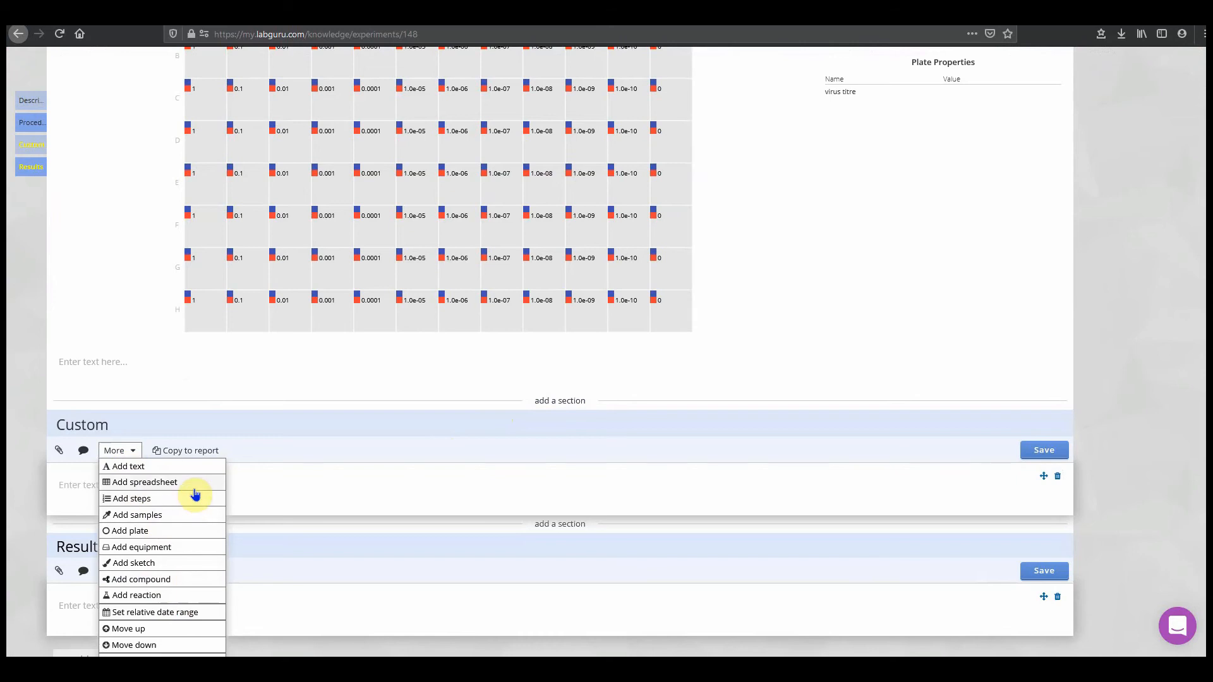
pyautogui.click(145, 481)
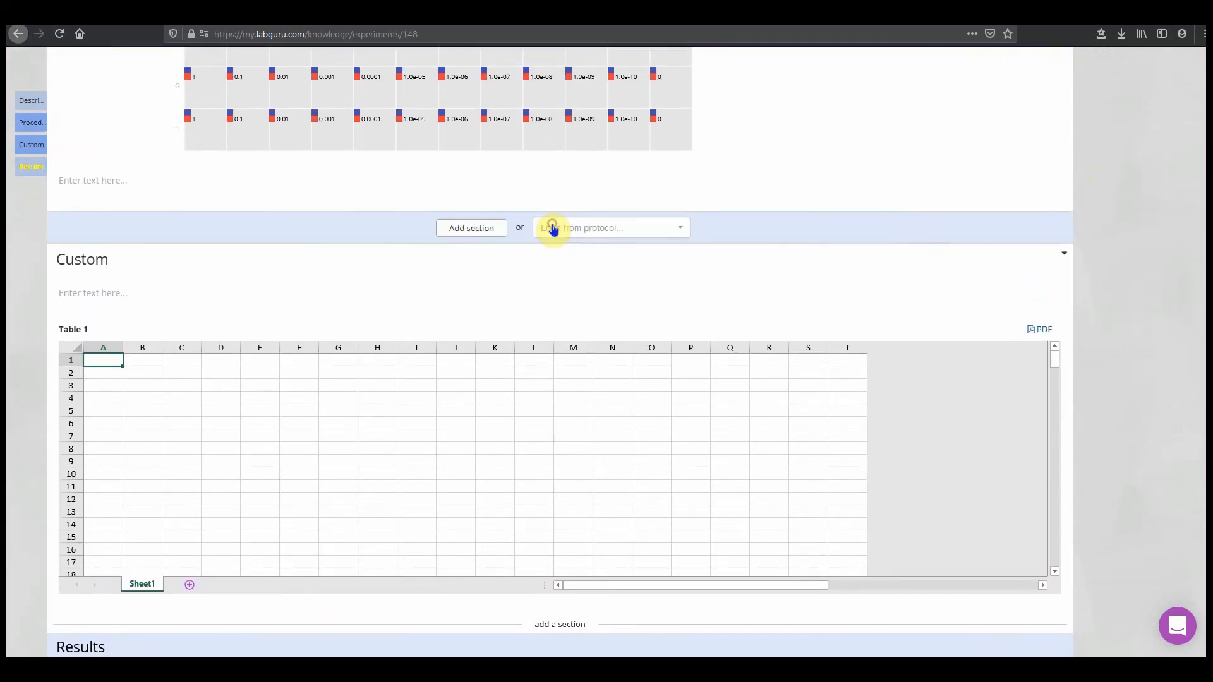
# Add a Procedure section loaded from the Cell culture maintenance protocol.
pyautogui.click(609, 227)
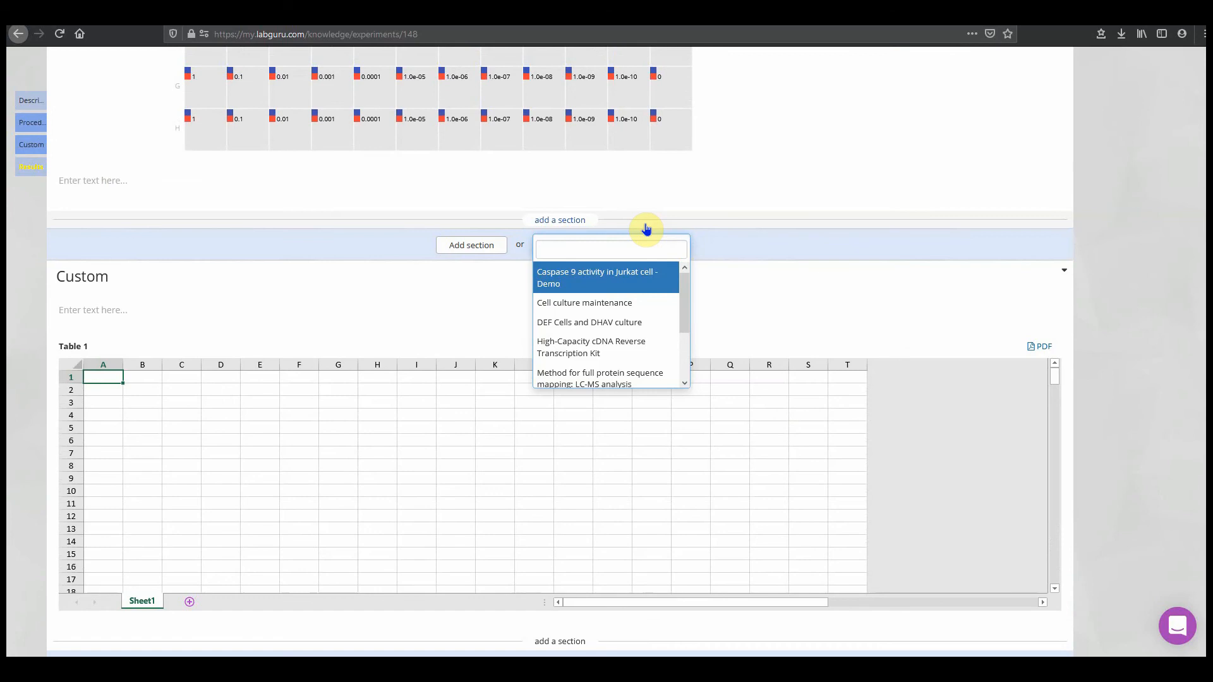
pyautogui.moveTo(627, 302)
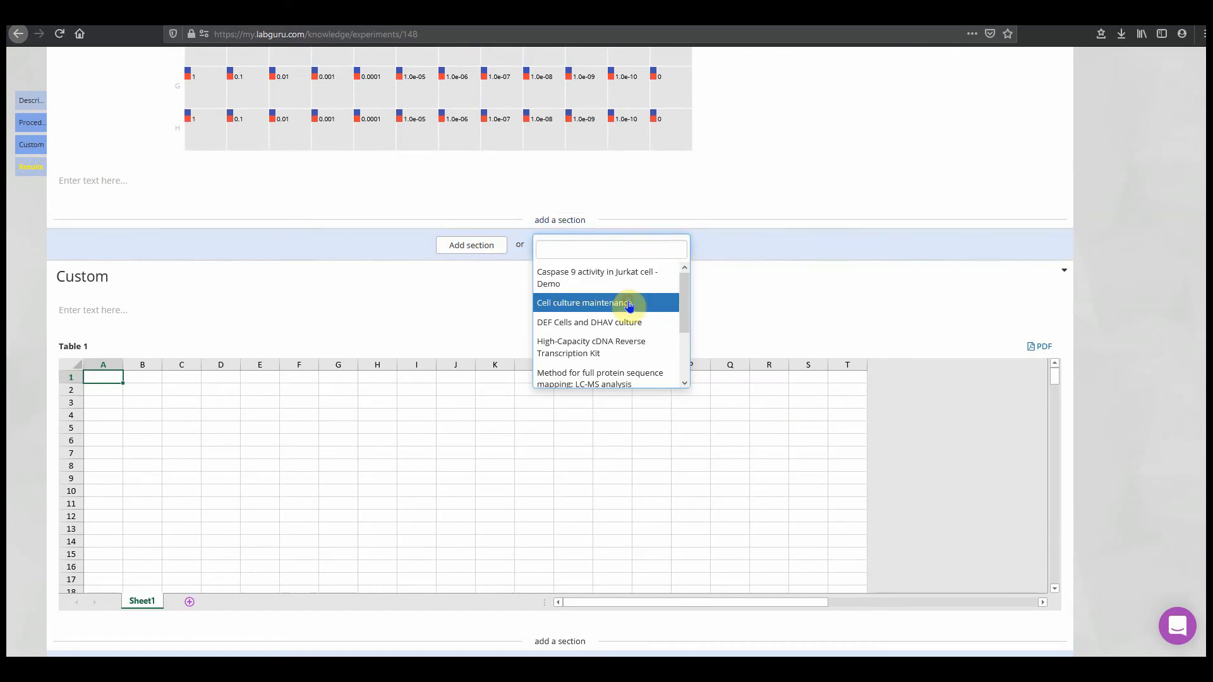
pyautogui.click(585, 301)
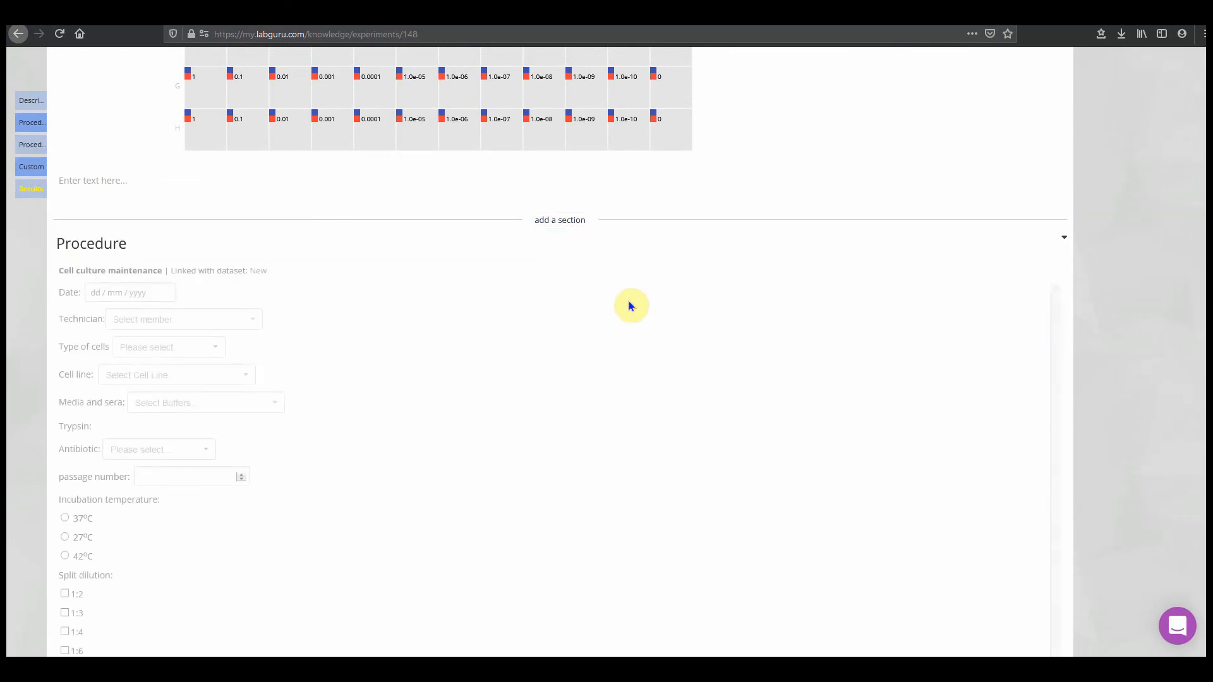